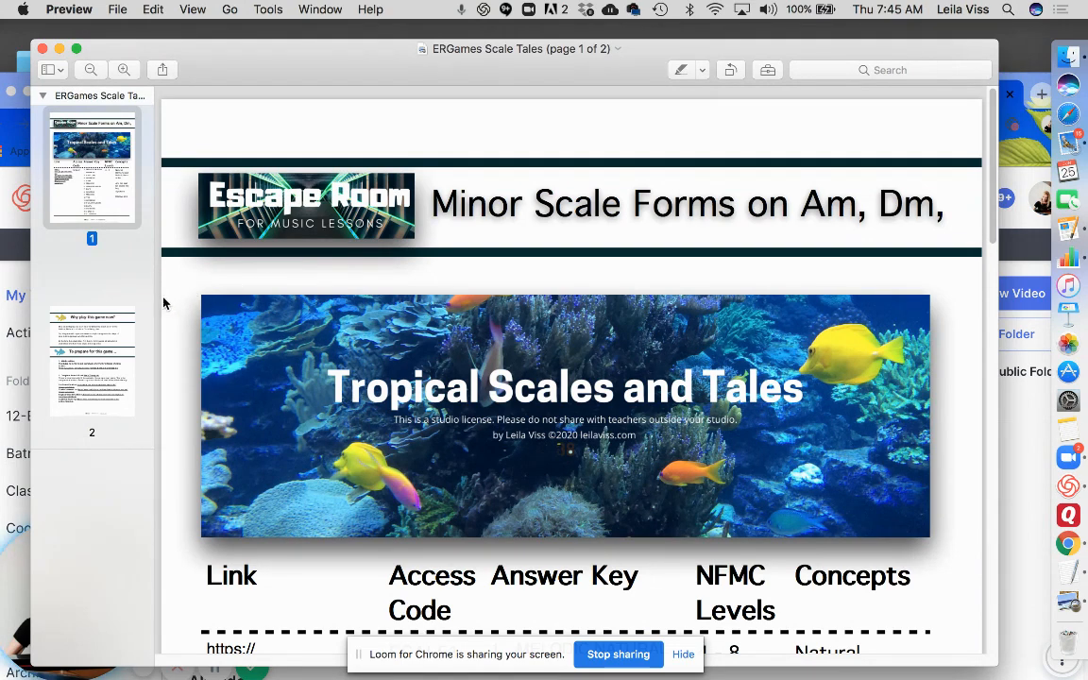
{"action": "mouse_move", "coordinate": [91, 217]}
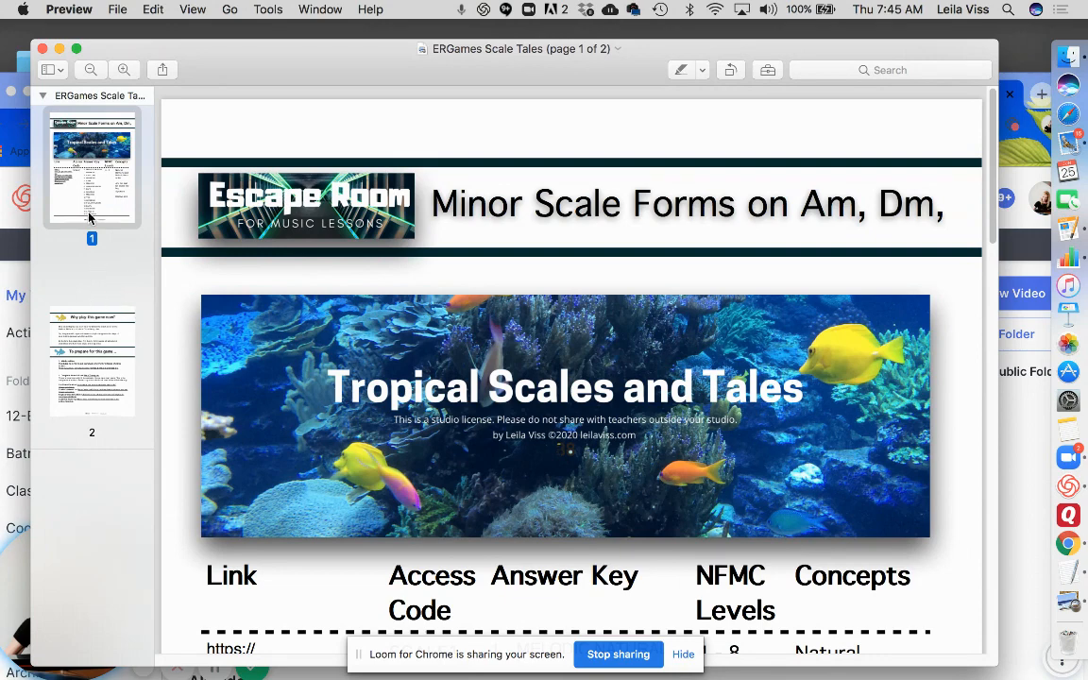
Step: Read through the Tropical Scales and Tales story intro down to the Access Code and team name questions
{"action": "scroll", "scroll_direction": "down", "scroll_amount": 3}
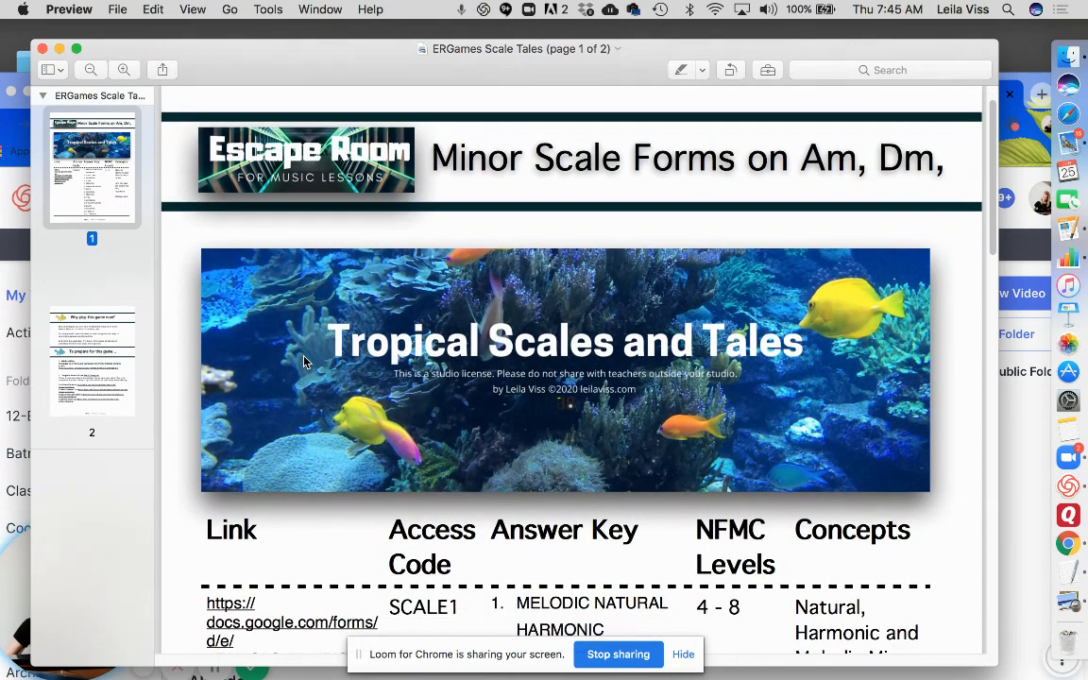
{"action": "scroll", "scroll_direction": "down", "scroll_amount": 3}
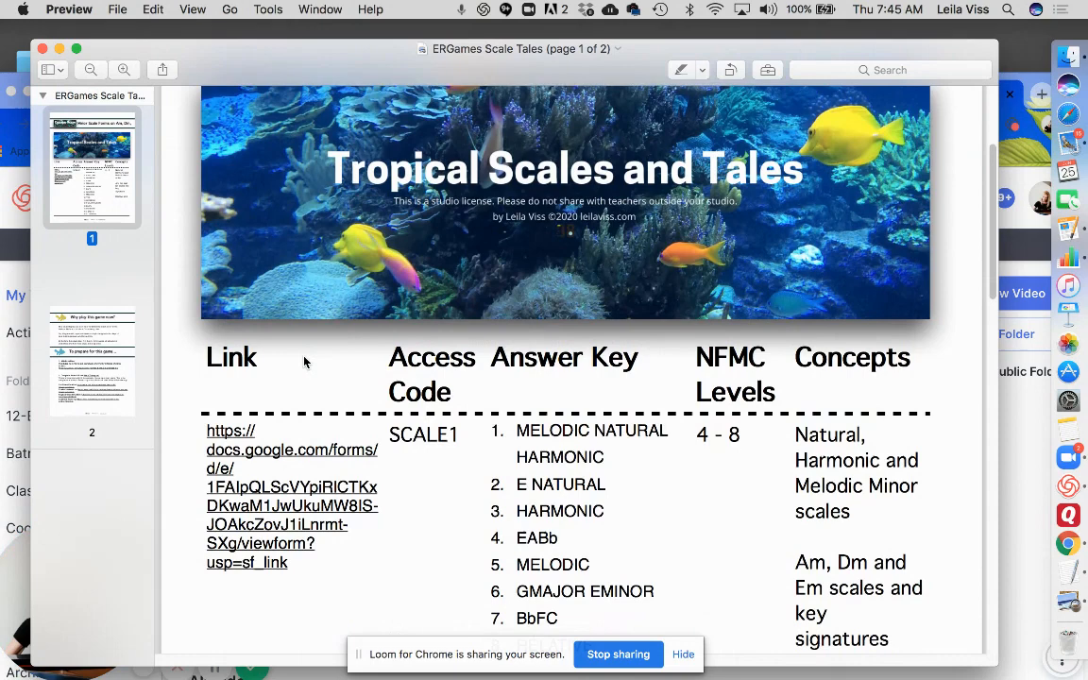
{"action": "scroll", "scroll_direction": "down", "scroll_amount": 3}
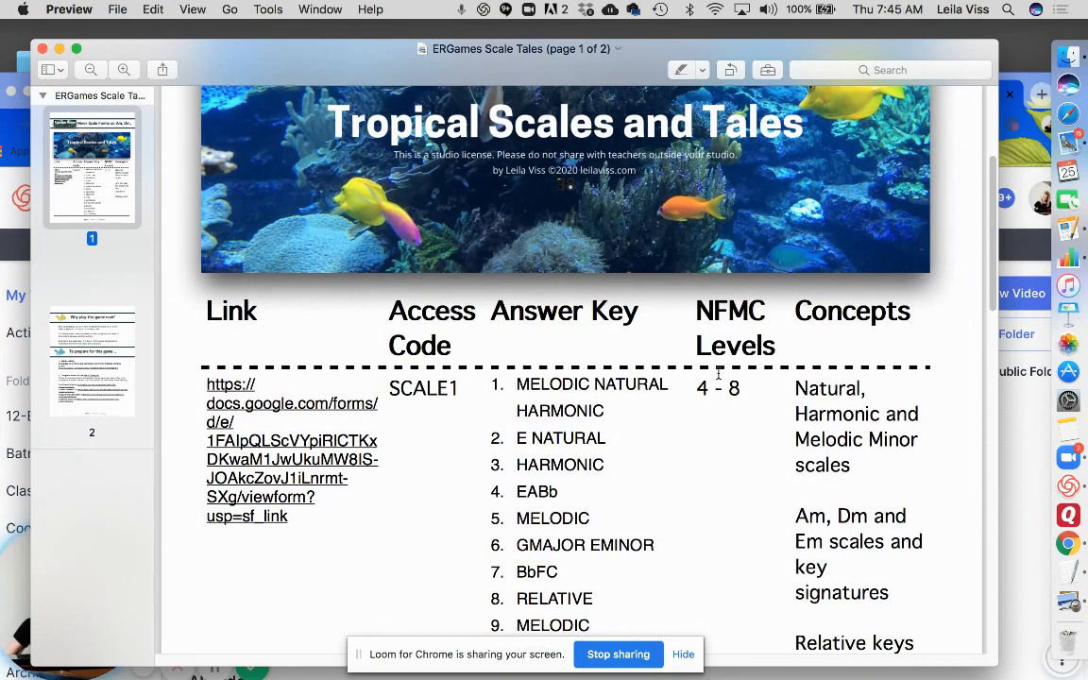
{"action": "scroll", "scroll_direction": "down", "scroll_amount": 3}
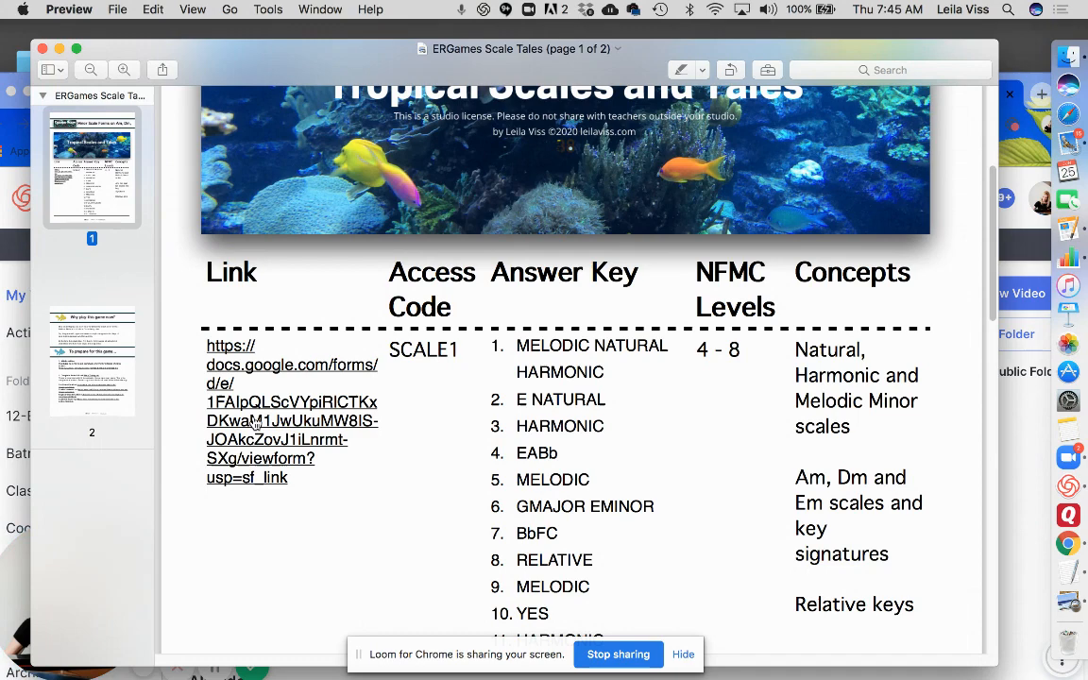
{"action": "mouse_move", "coordinate": [267, 438]}
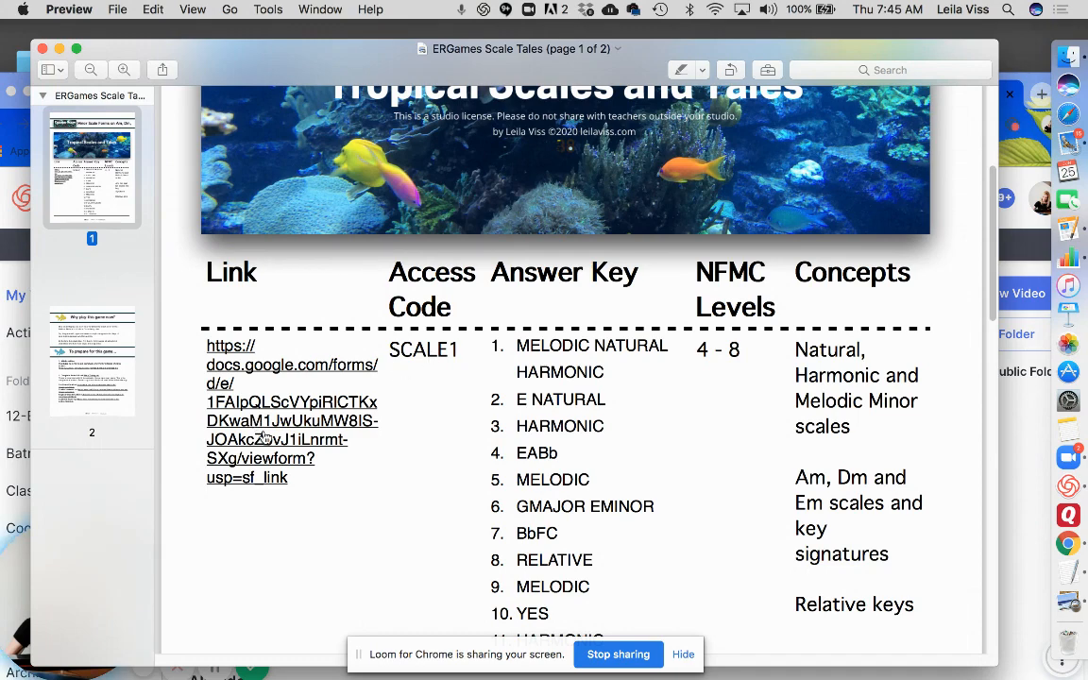
{"action": "left_click", "coordinate": [264, 434]}
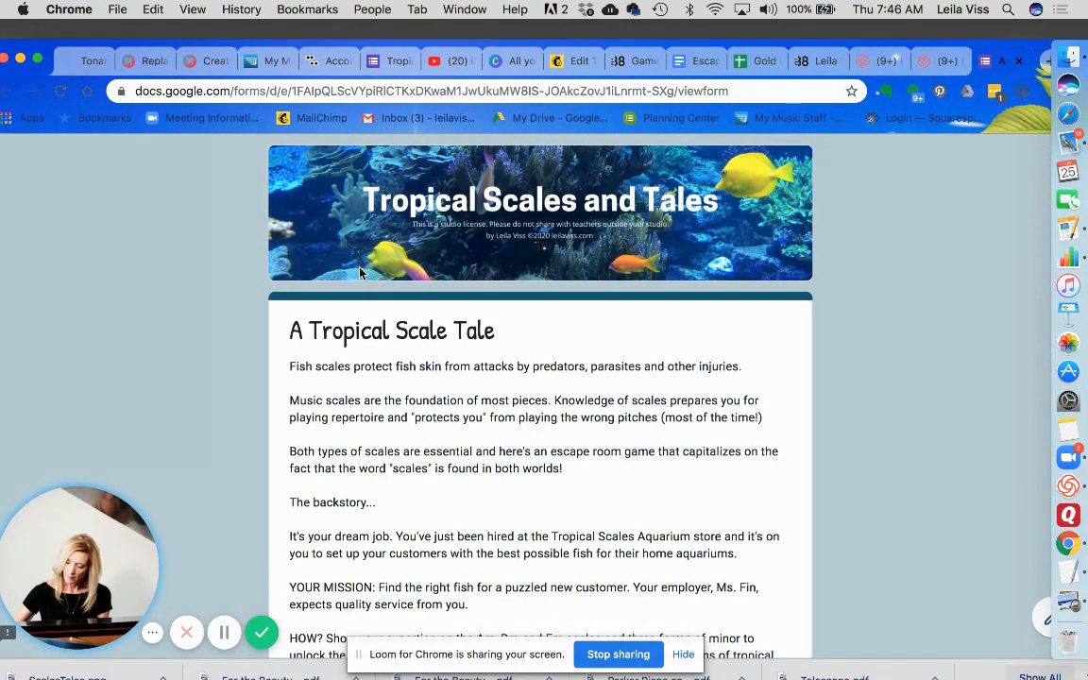
{"action": "scroll", "scroll_direction": "down", "scroll_amount": 3}
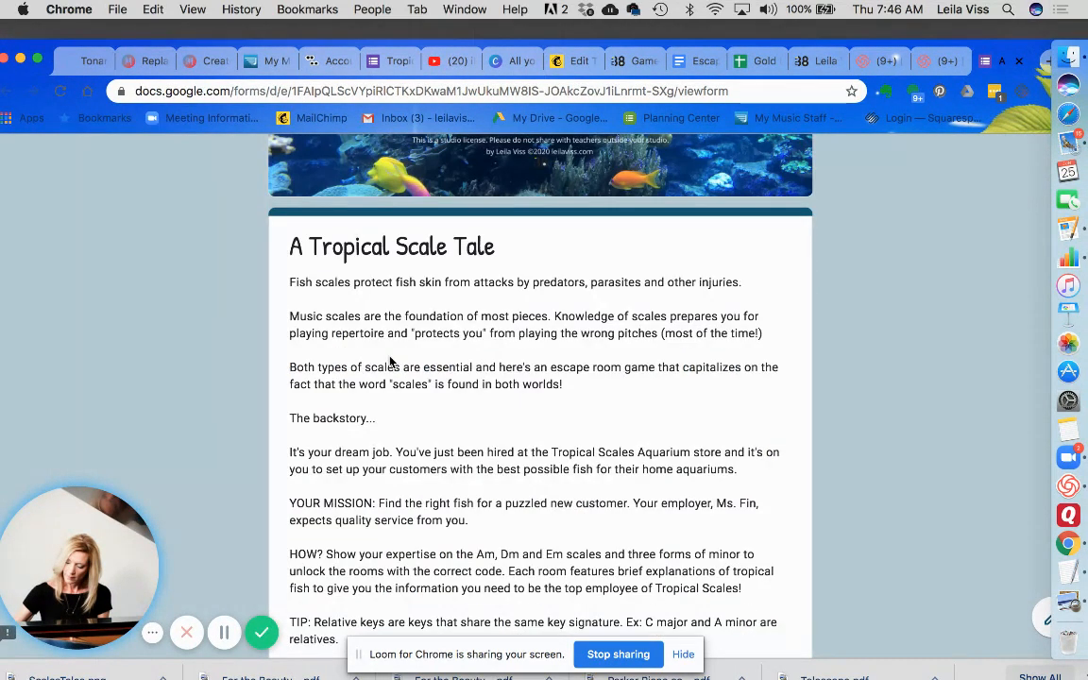
{"action": "scroll", "scroll_direction": "down", "scroll_amount": 3}
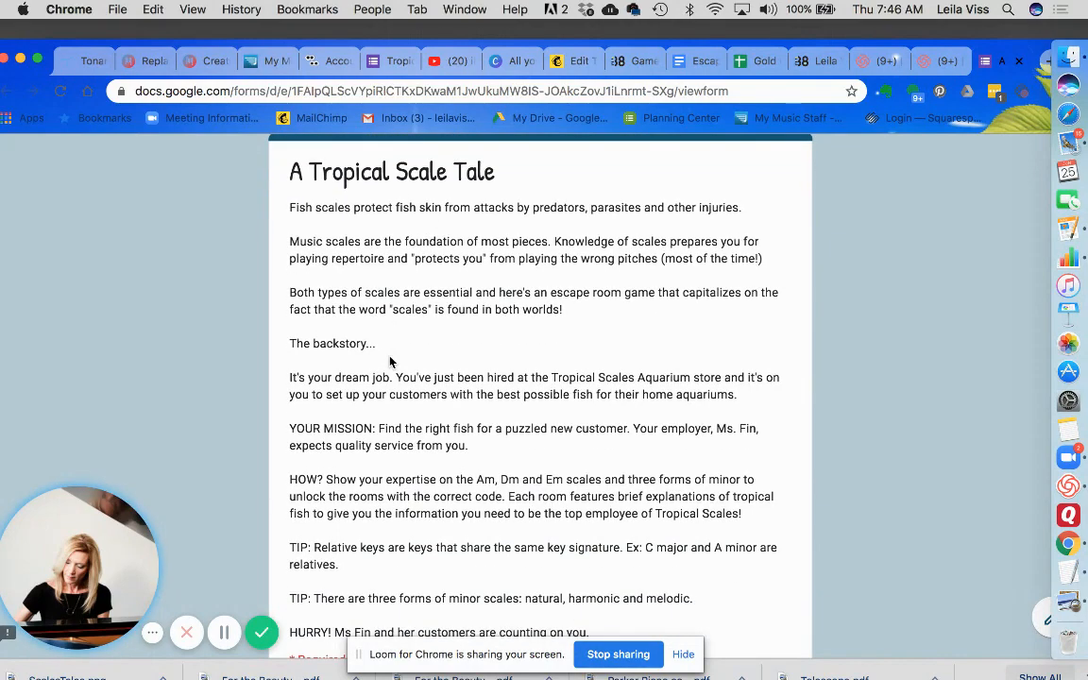
{"action": "scroll", "scroll_direction": "down", "scroll_amount": 3}
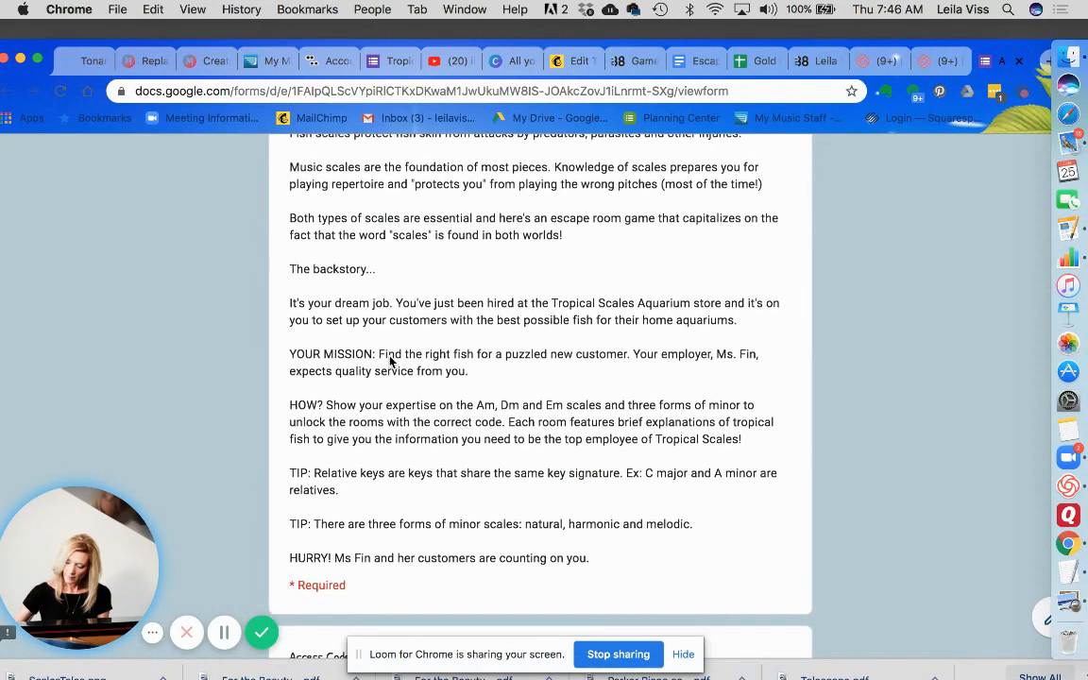
{"action": "scroll", "scroll_direction": "down", "scroll_amount": 3}
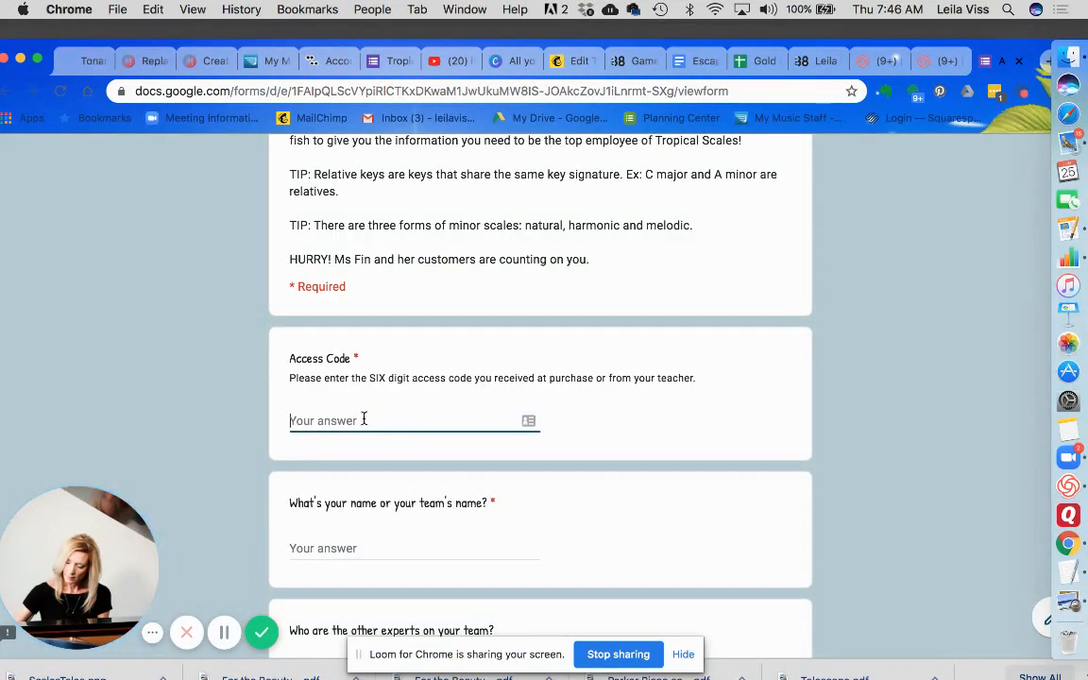
Step: Enter access code SCALE1 and team name Leila, then submit to reach A Tropical Scale Tale
{"action": "type", "text": "SCALE"}
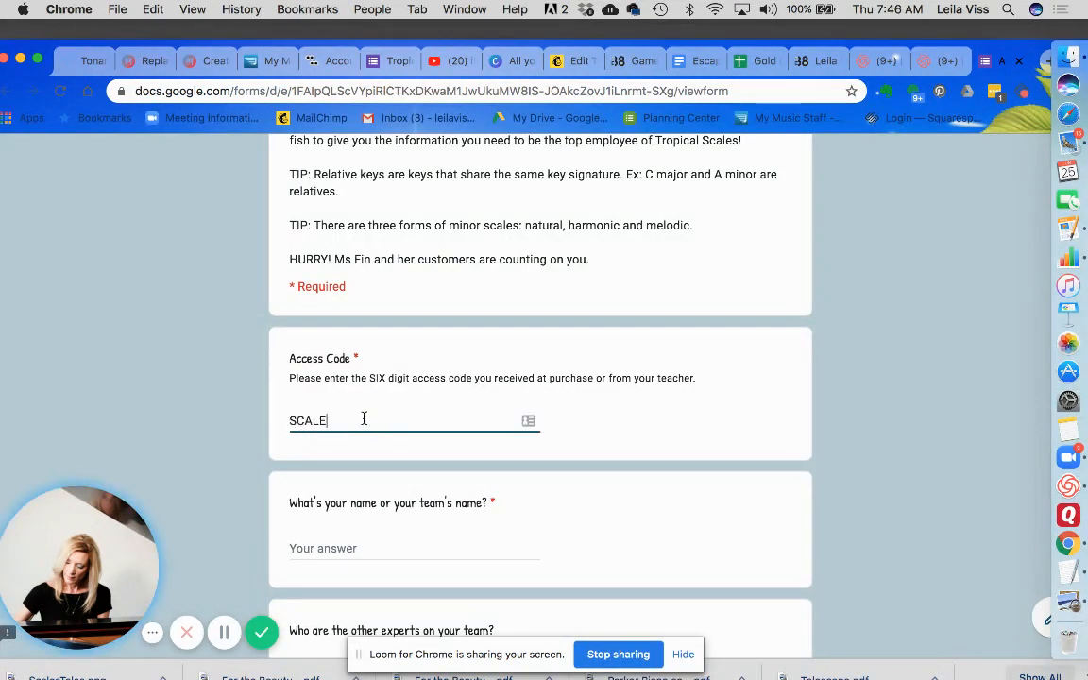
{"action": "type", "text": "1"}
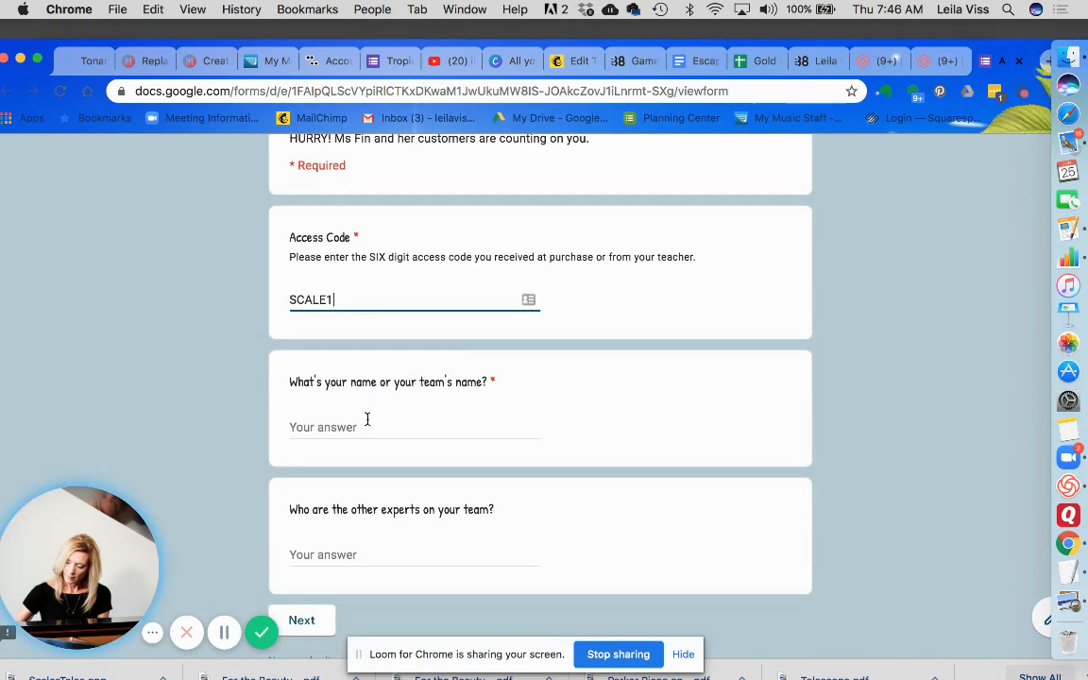
{"action": "type", "text": "L"}
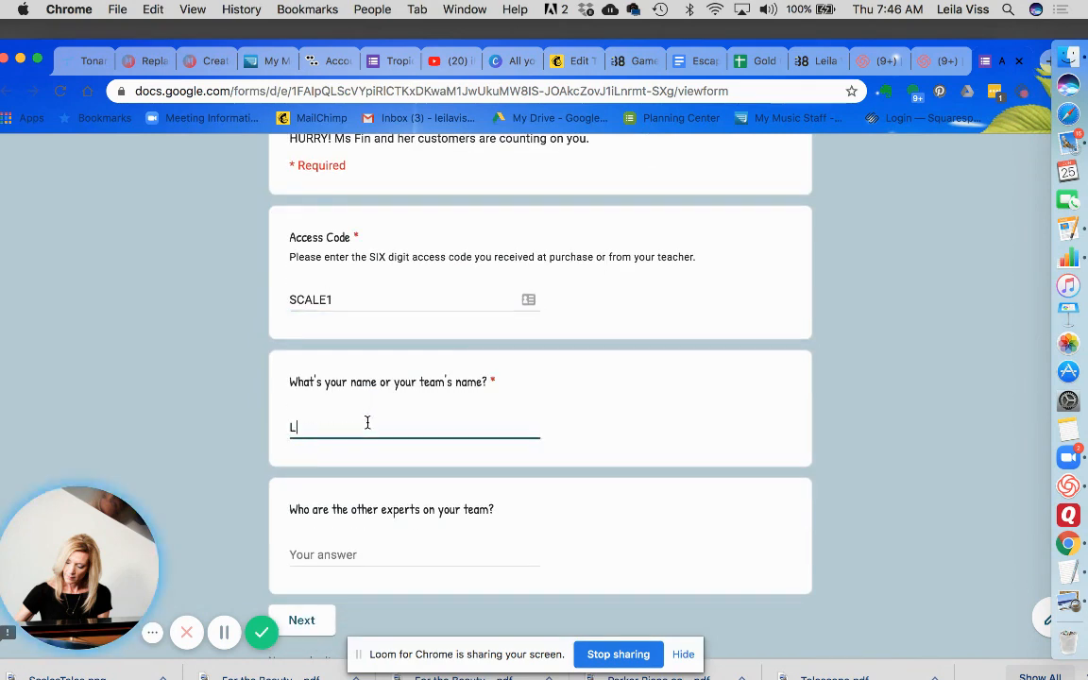
{"action": "type", "text": "eila"}
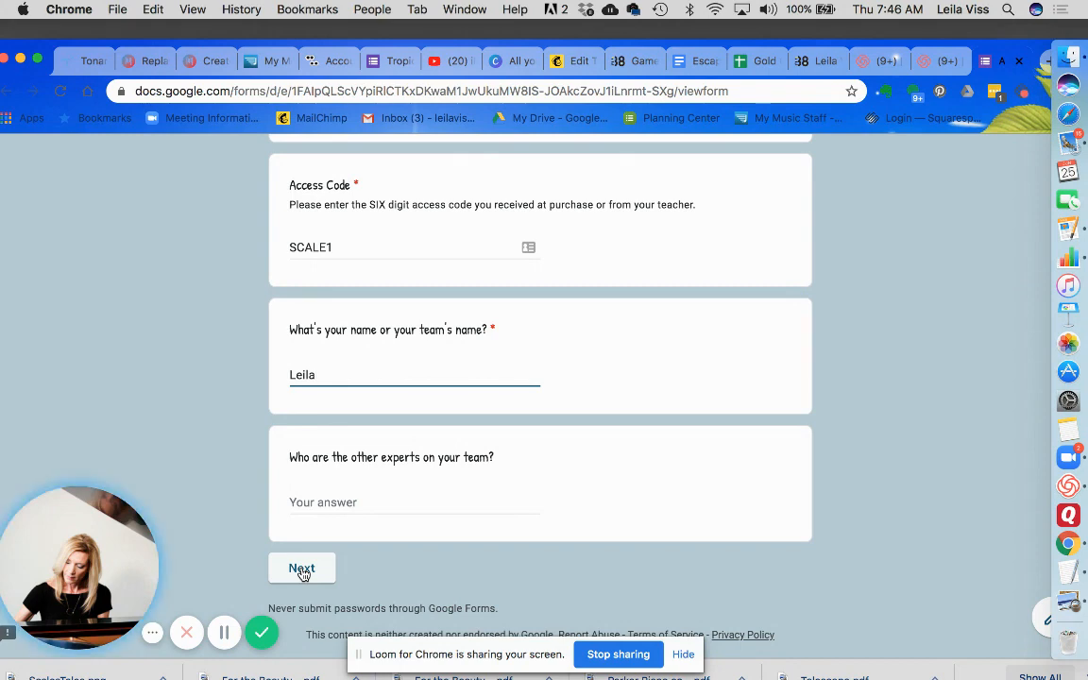
{"action": "left_click", "coordinate": [303, 566]}
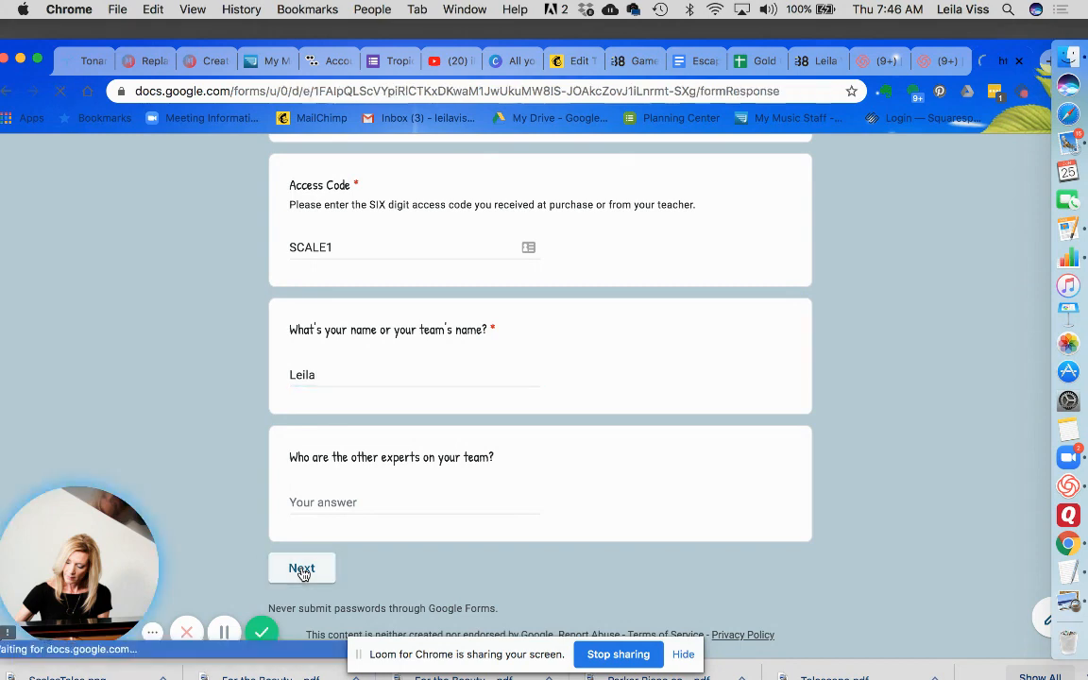
{"action": "left_click", "coordinate": [302, 567]}
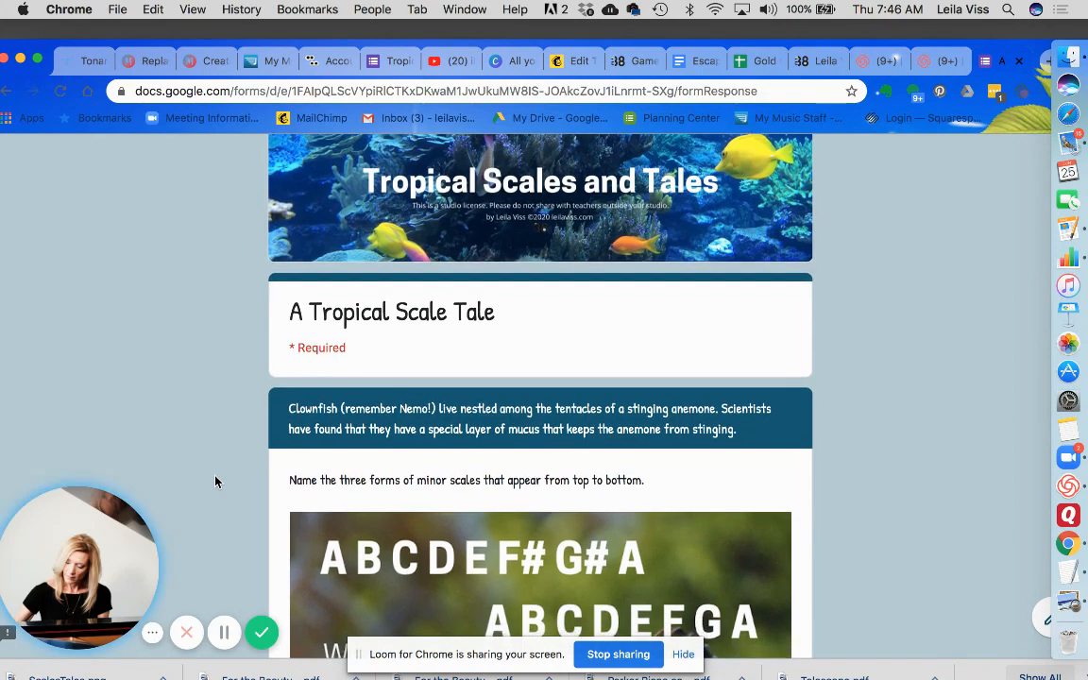
{"action": "scroll", "scroll_direction": "down", "scroll_amount": 3}
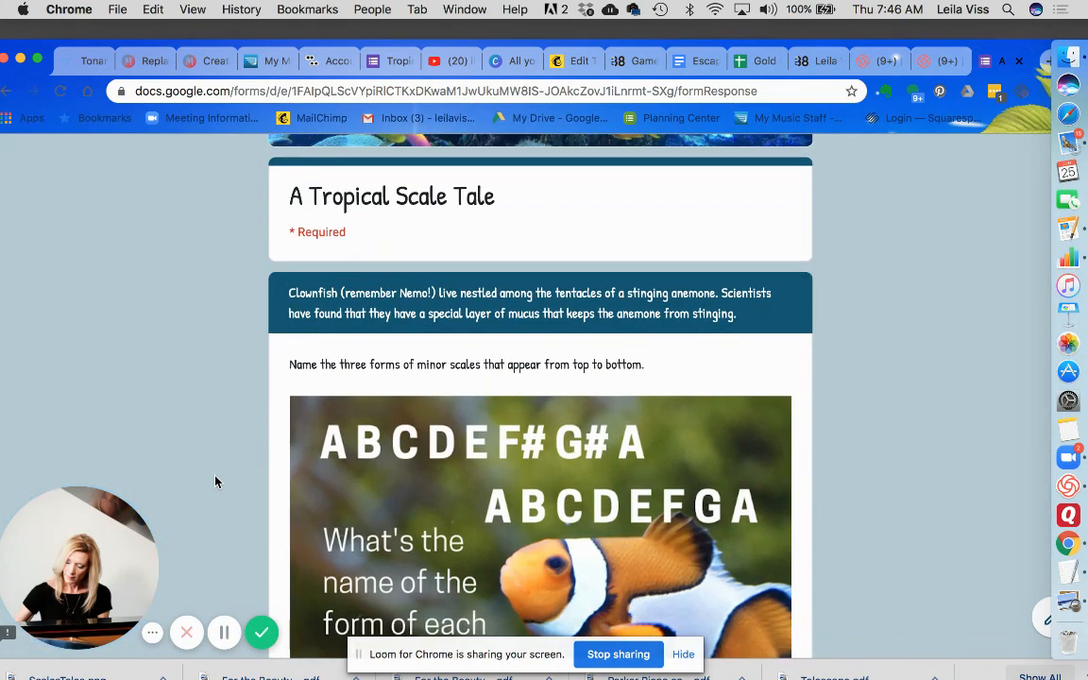
{"action": "scroll", "scroll_direction": "down", "scroll_amount": 3}
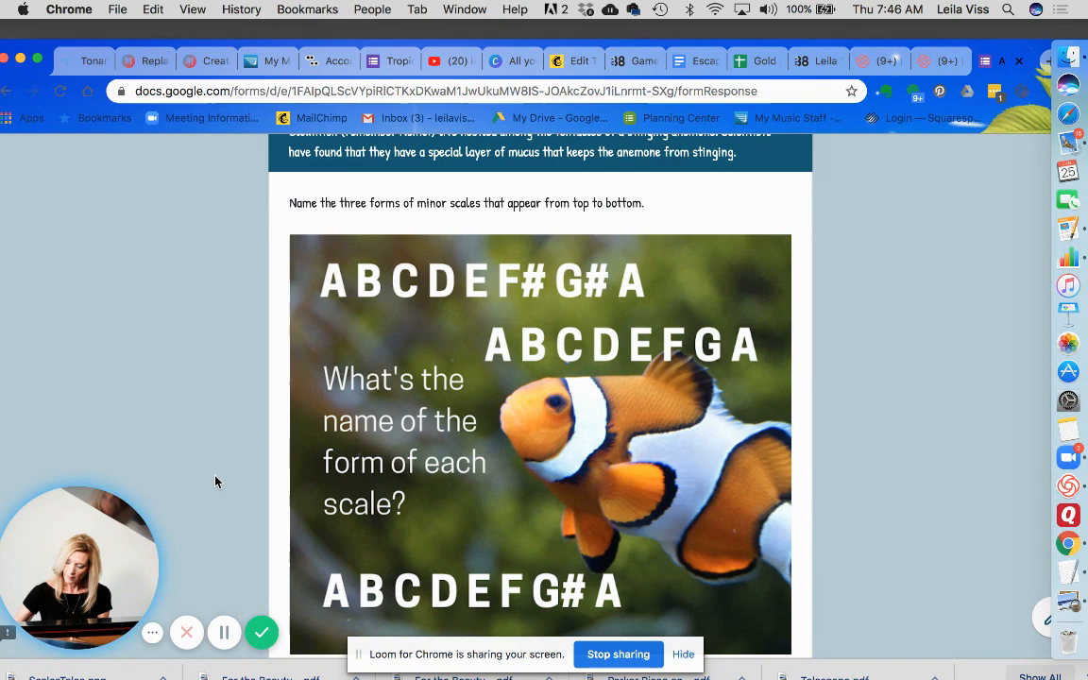
{"action": "scroll", "scroll_direction": "down", "scroll_amount": 3}
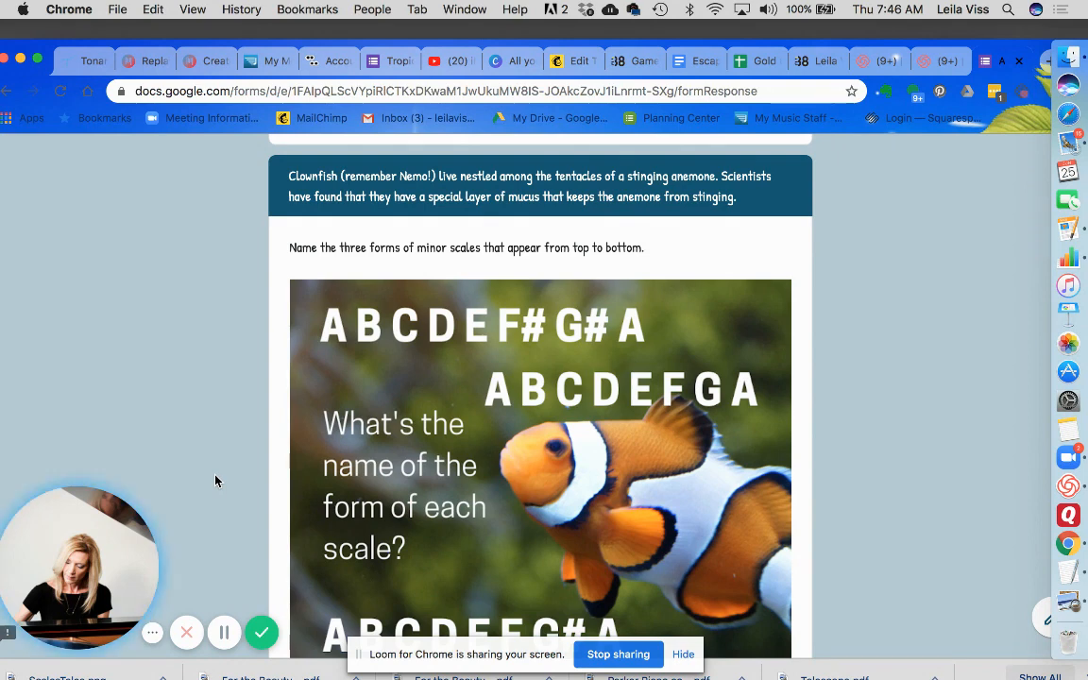
{"action": "mouse_move", "coordinate": [181, 502]}
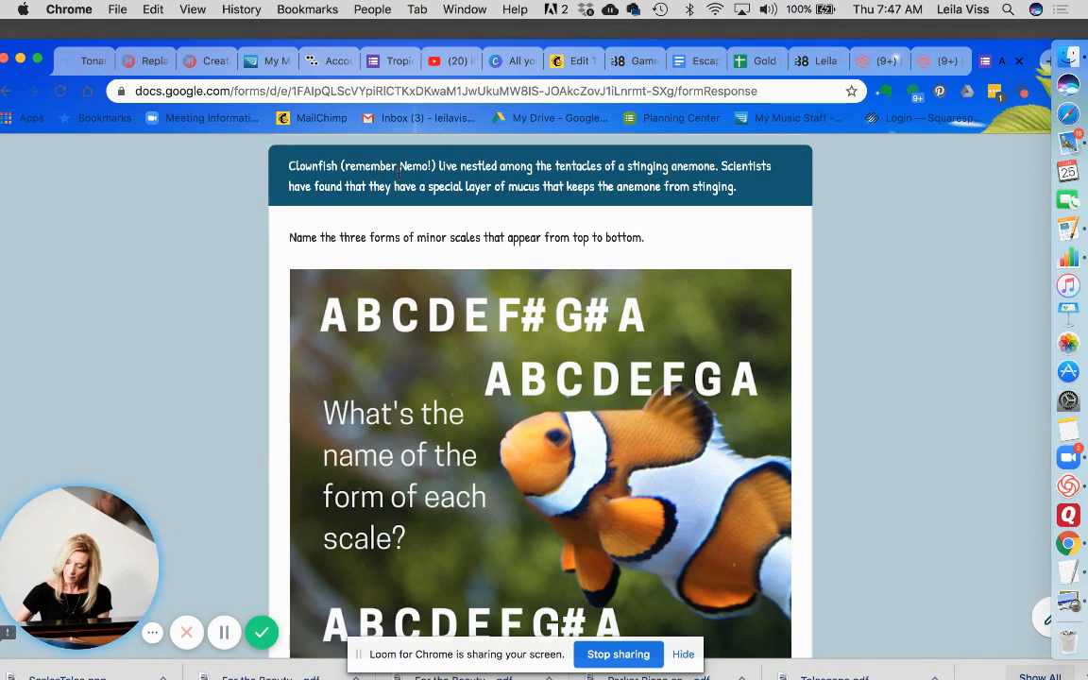
{"action": "mouse_move", "coordinate": [567, 187]}
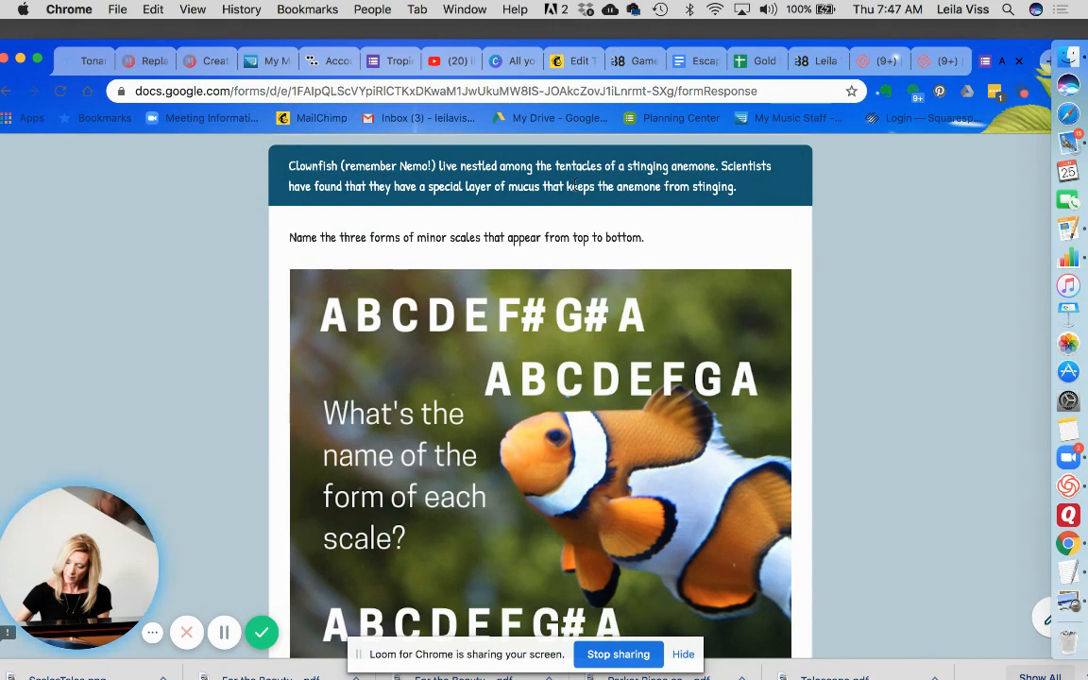
{"action": "mouse_move", "coordinate": [264, 329]}
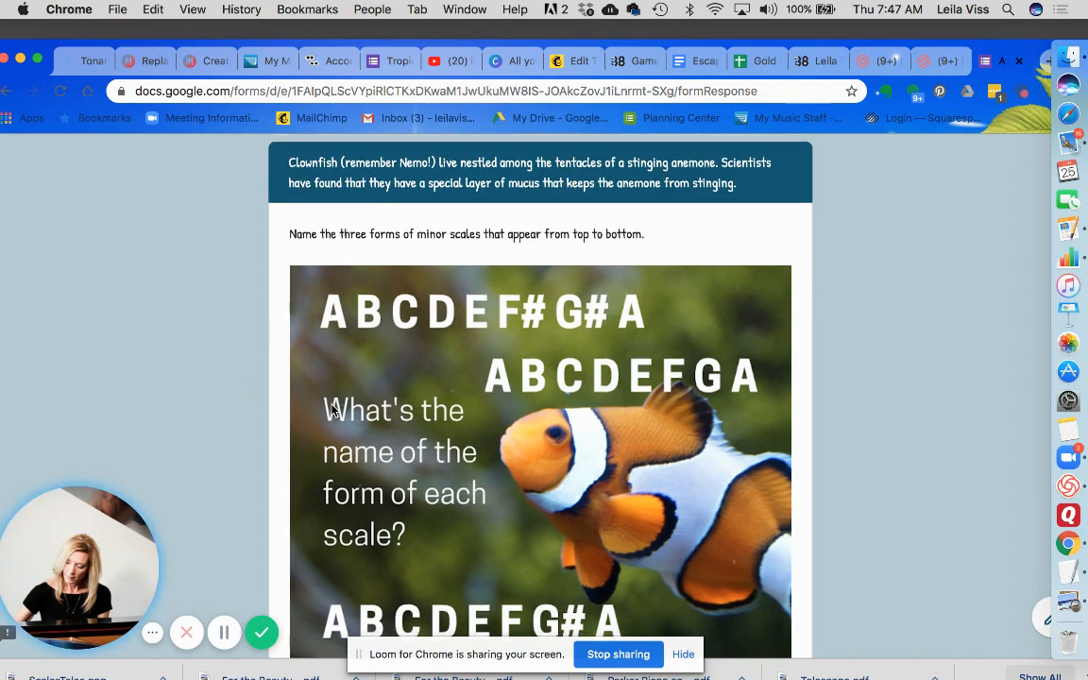
{"action": "scroll", "scroll_direction": "down", "scroll_amount": 3}
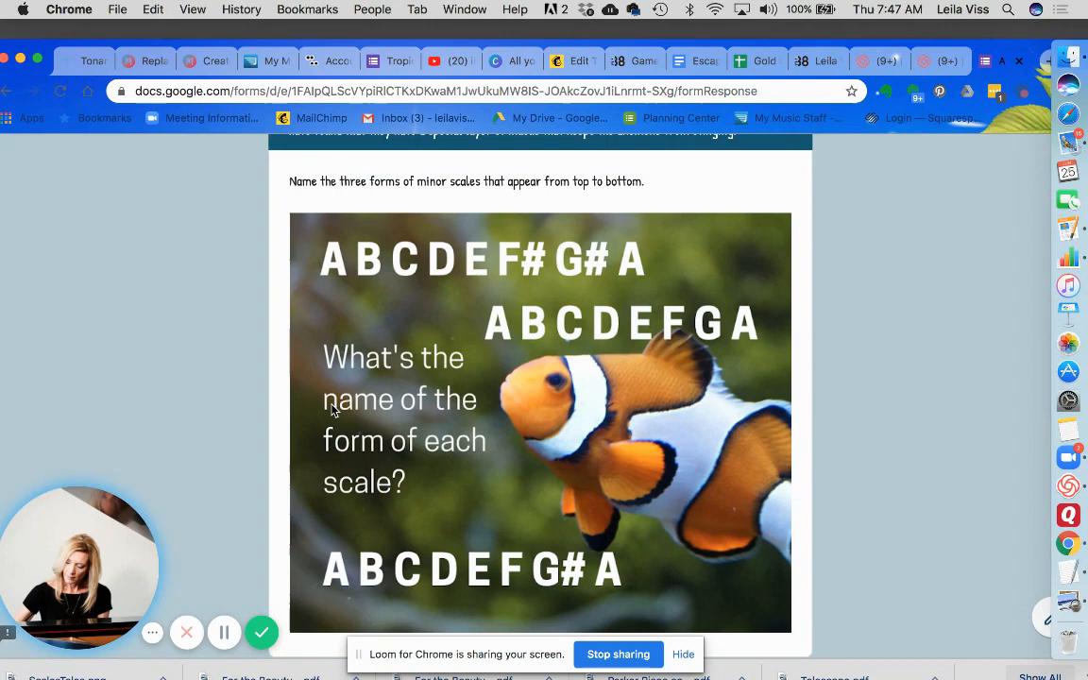
{"action": "scroll", "scroll_direction": "down", "scroll_amount": 3}
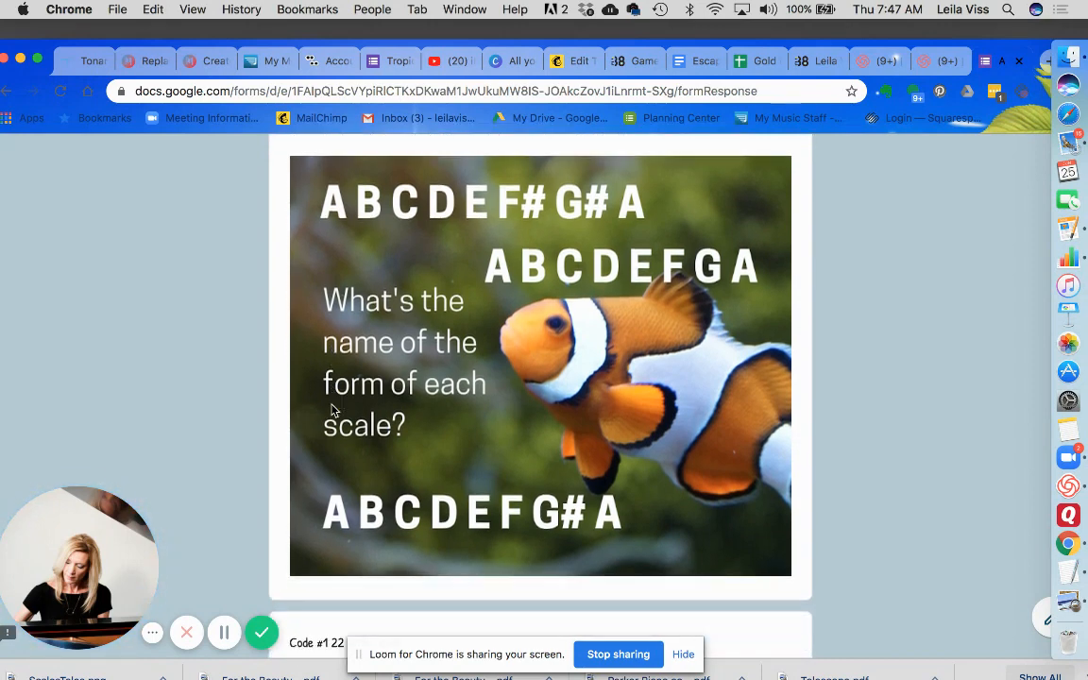
{"action": "scroll", "scroll_direction": "down", "scroll_amount": 3}
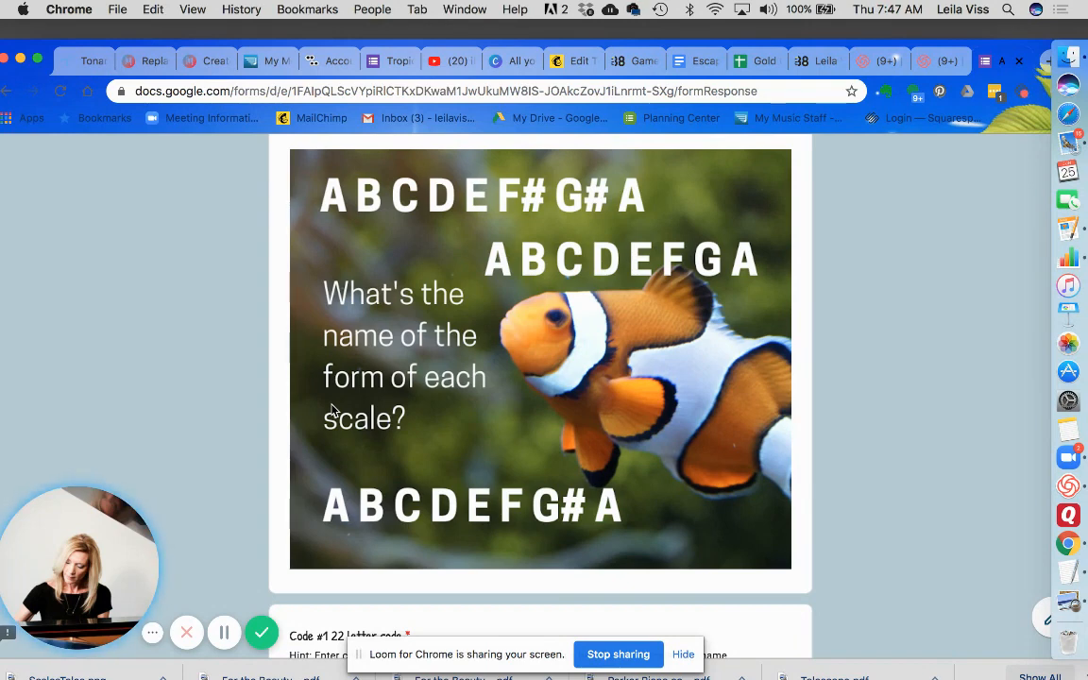
{"action": "scroll", "scroll_direction": "down", "scroll_amount": 3}
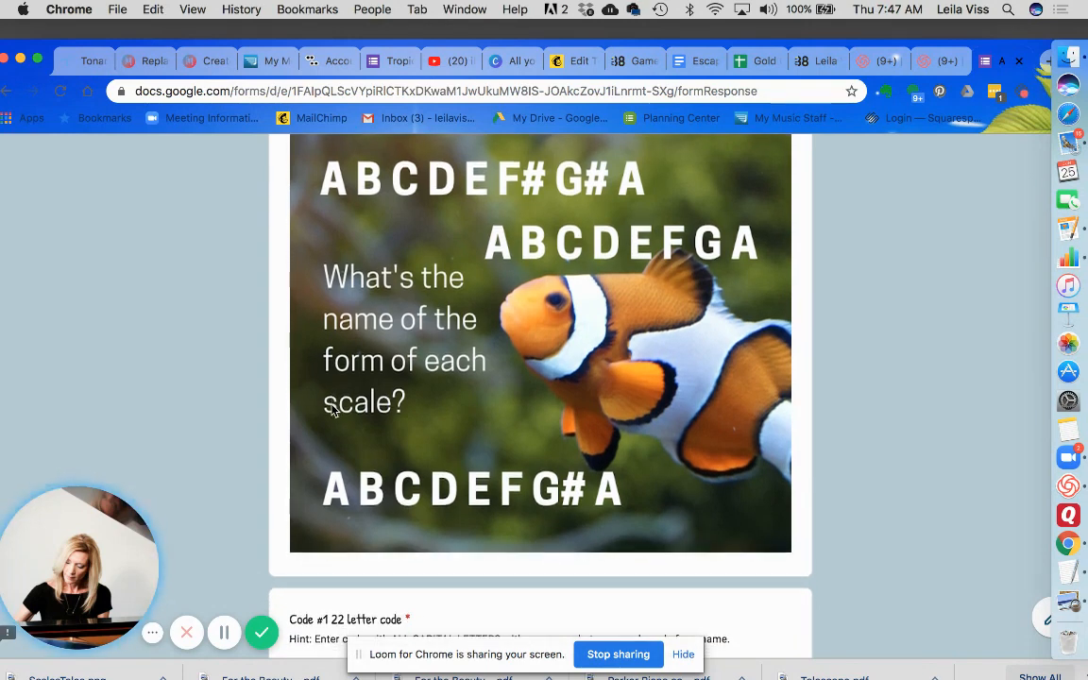
{"action": "scroll", "scroll_direction": "down", "scroll_amount": 3}
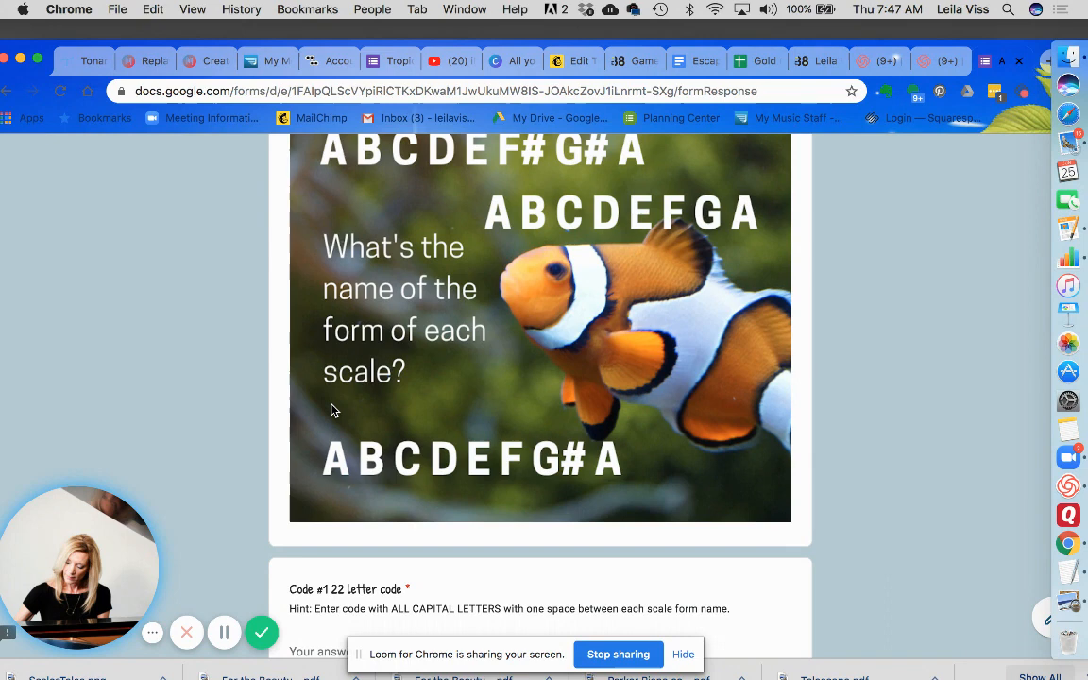
{"action": "scroll", "scroll_direction": "down", "scroll_amount": 3}
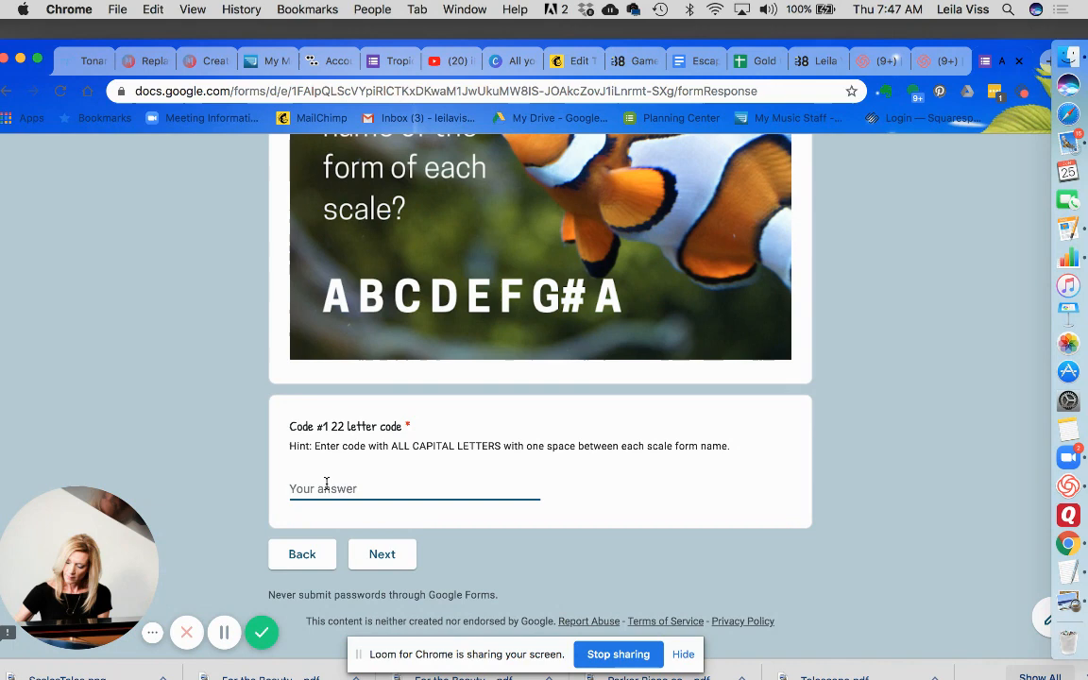
Step: Enter MELODIC NATURAL HARMONIC as Code #1 and submit it, getting a misspelling rejection
{"action": "type", "text": "M"}
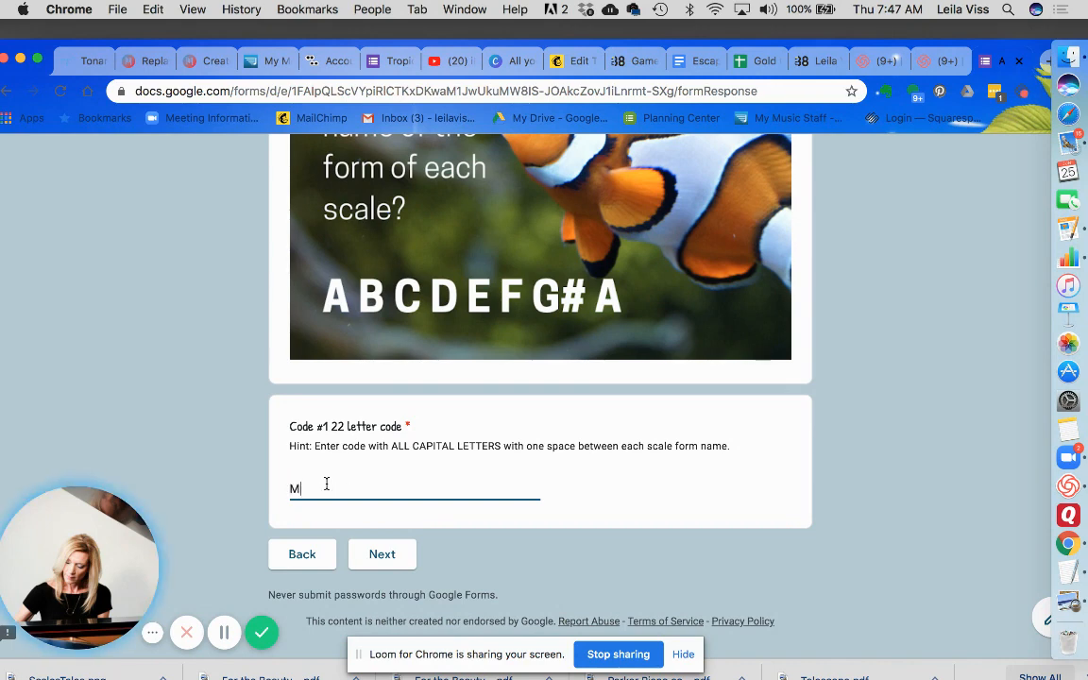
{"action": "type", "text": "ELODIC NATU"}
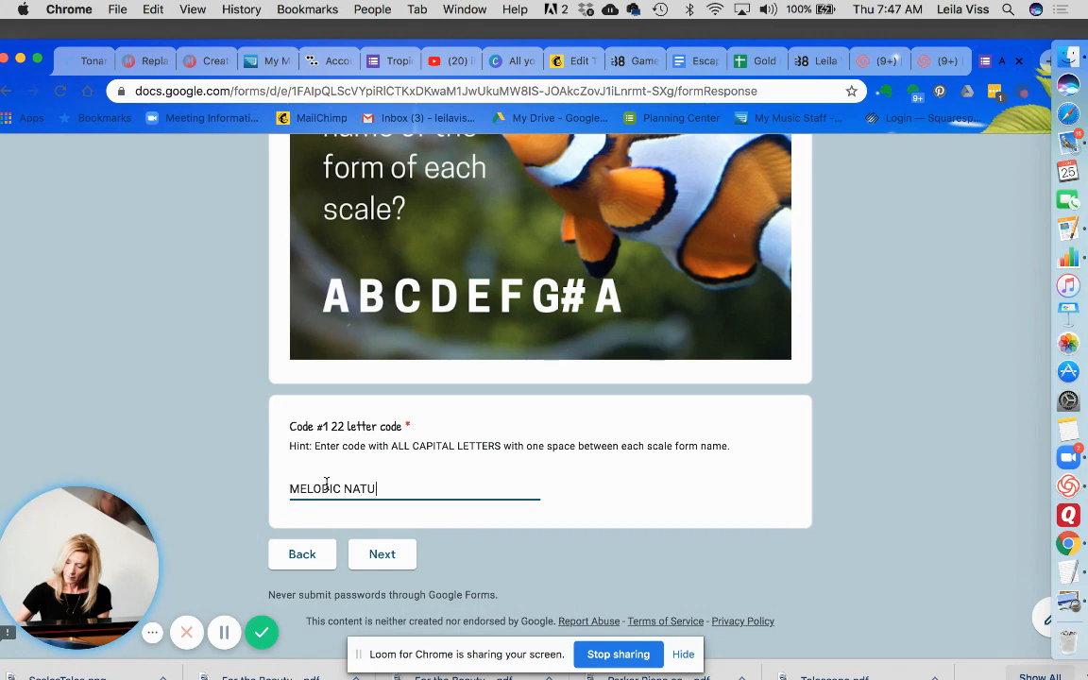
{"action": "type", "text": "RAL"}
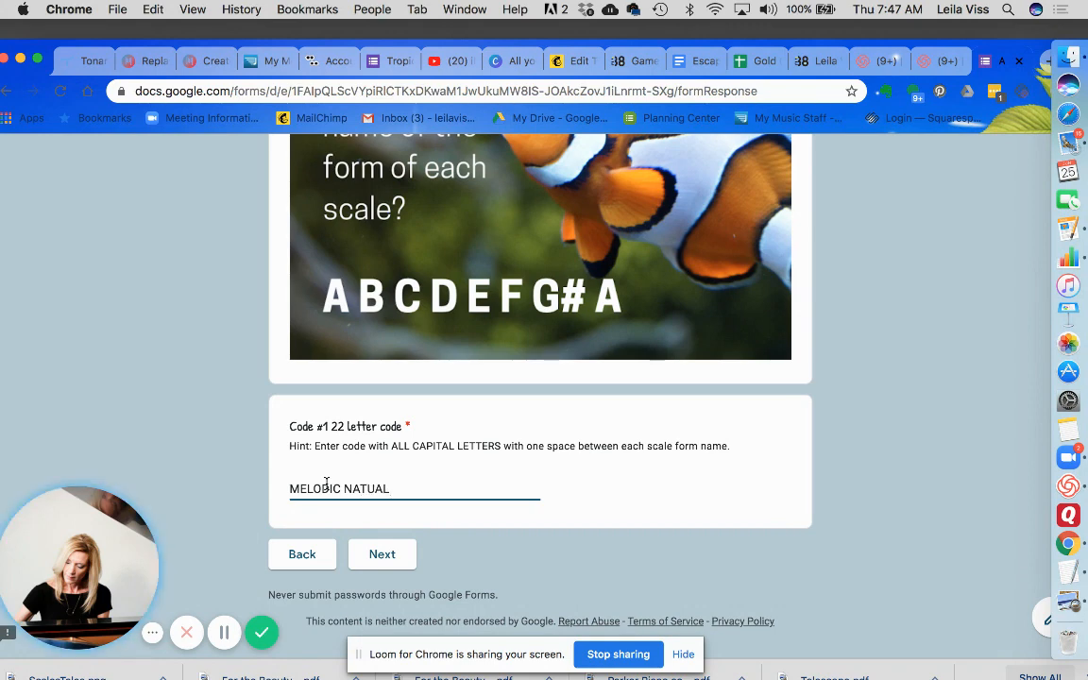
{"action": "type", "text": "HARMONI"}
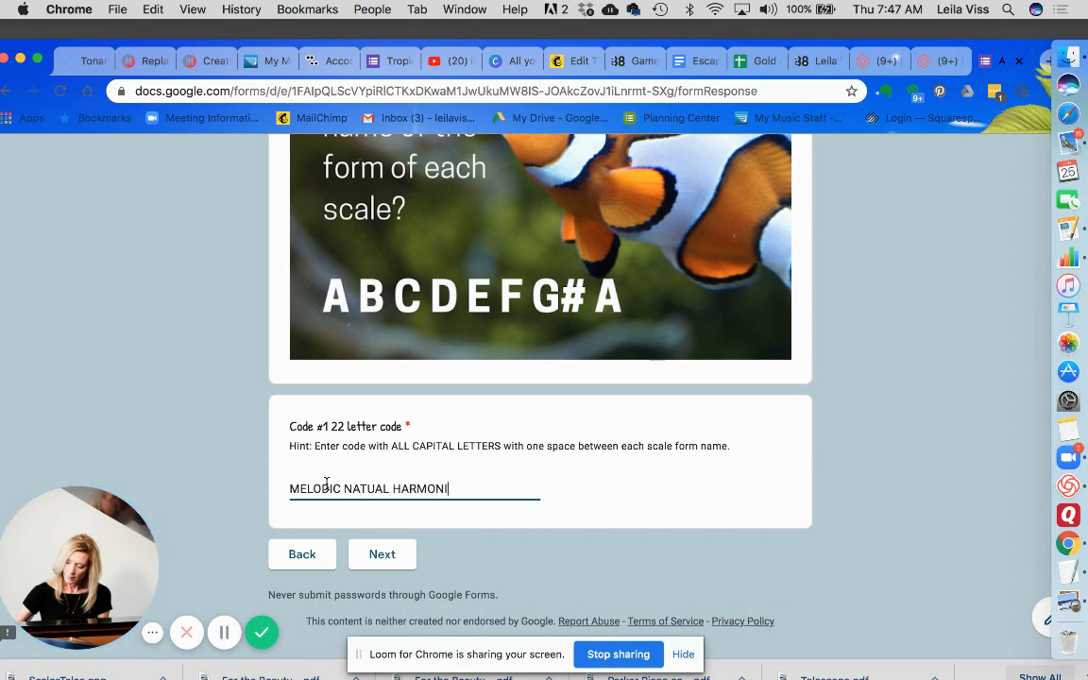
{"action": "type", "text": "C"}
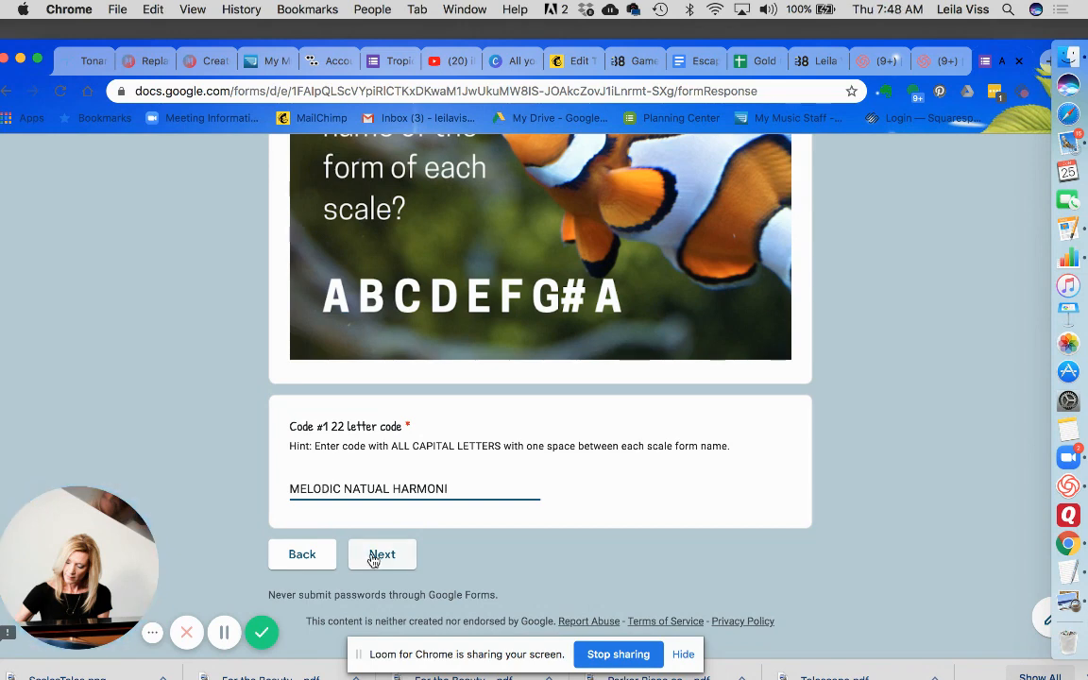
{"action": "left_click", "coordinate": [382, 553]}
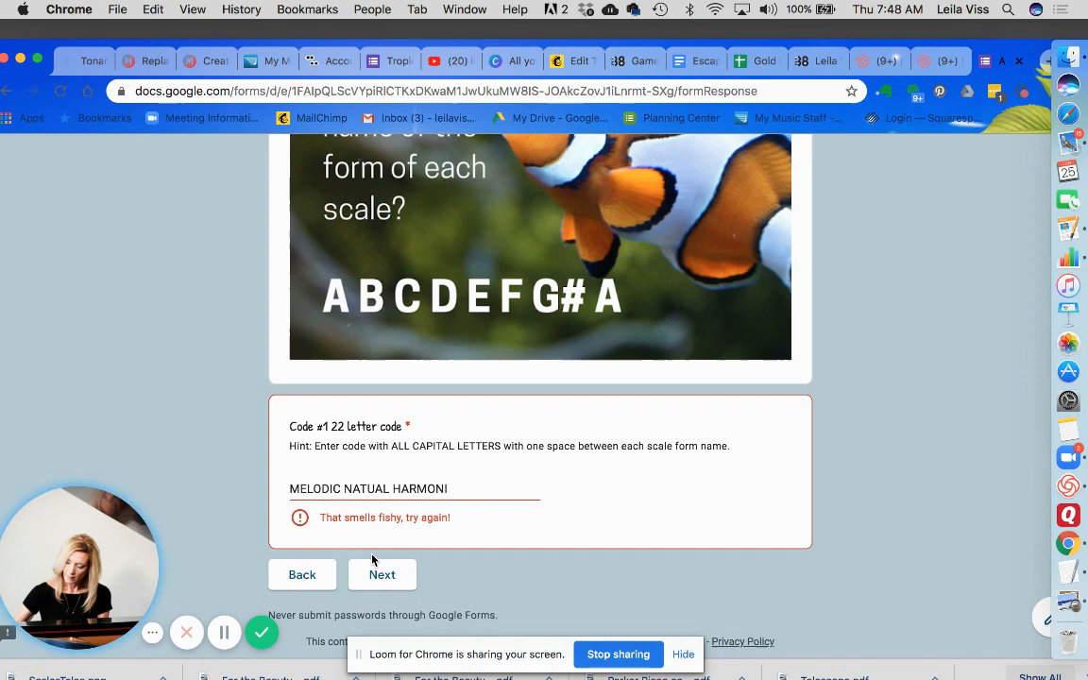
Step: Correct the misspelled code and resubmit to open the mollies minor-scale puzzle
{"action": "left_click", "coordinate": [453, 487]}
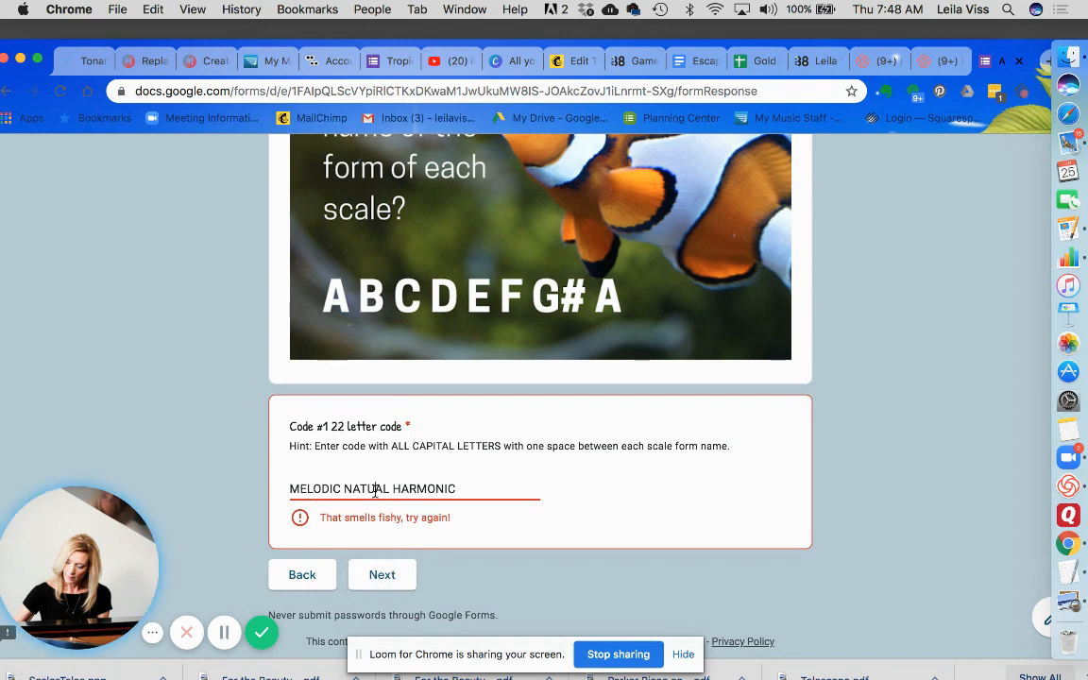
{"action": "mouse_move", "coordinate": [387, 557]}
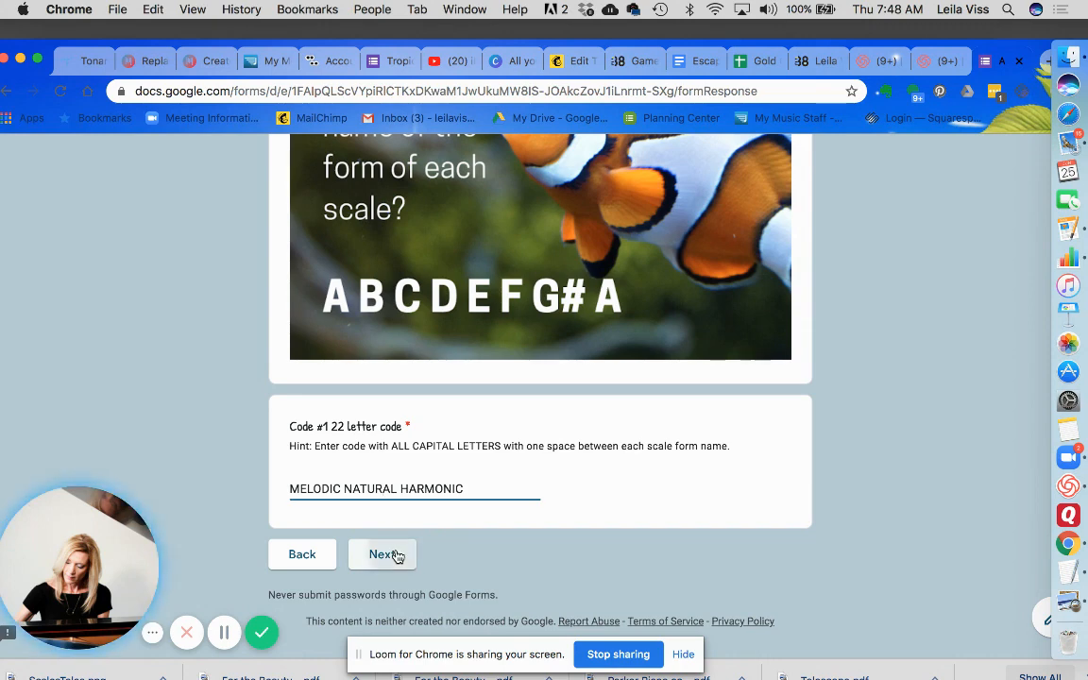
{"action": "left_click", "coordinate": [382, 554]}
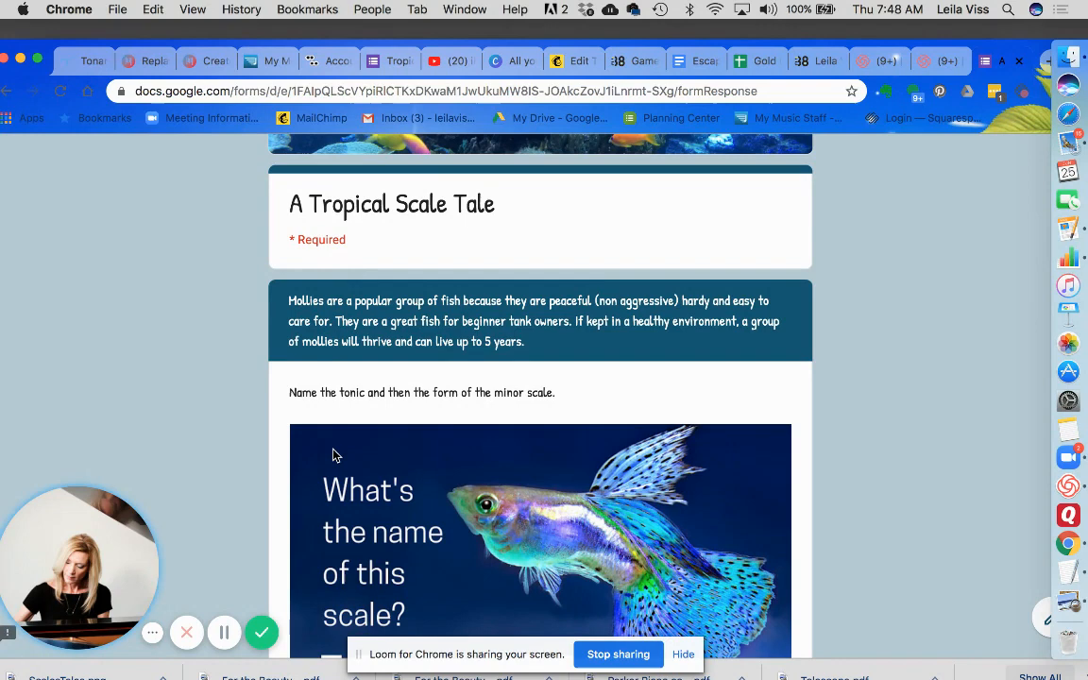
{"action": "scroll", "scroll_direction": "down", "scroll_amount": 3}
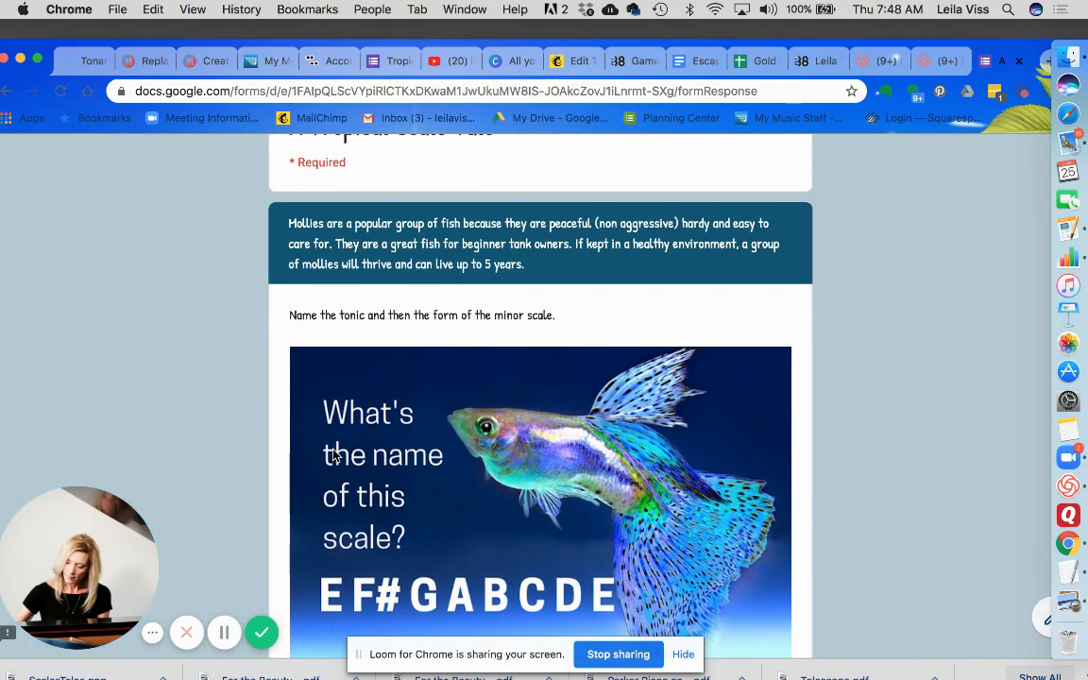
{"action": "scroll", "scroll_direction": "down", "scroll_amount": 3}
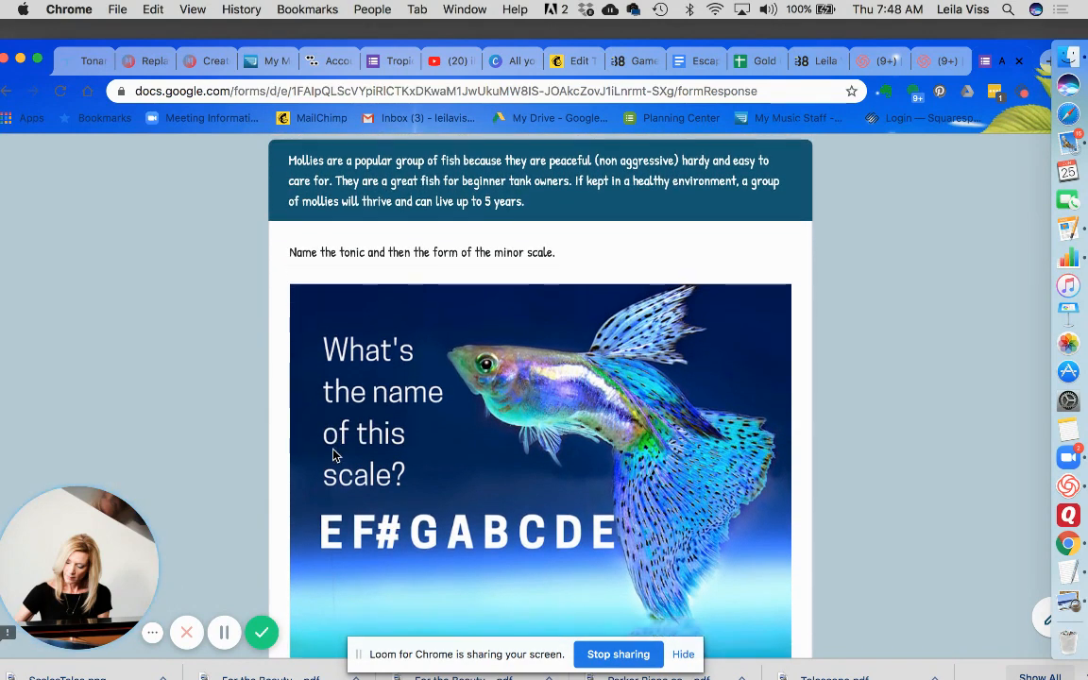
{"action": "scroll", "scroll_direction": "down", "scroll_amount": 3}
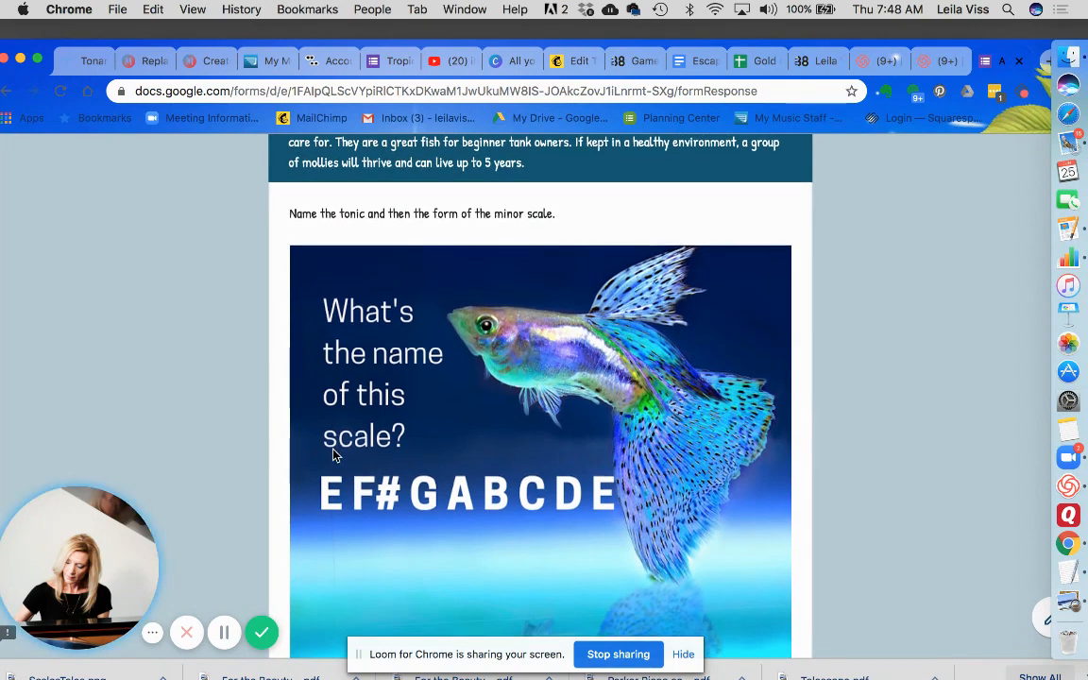